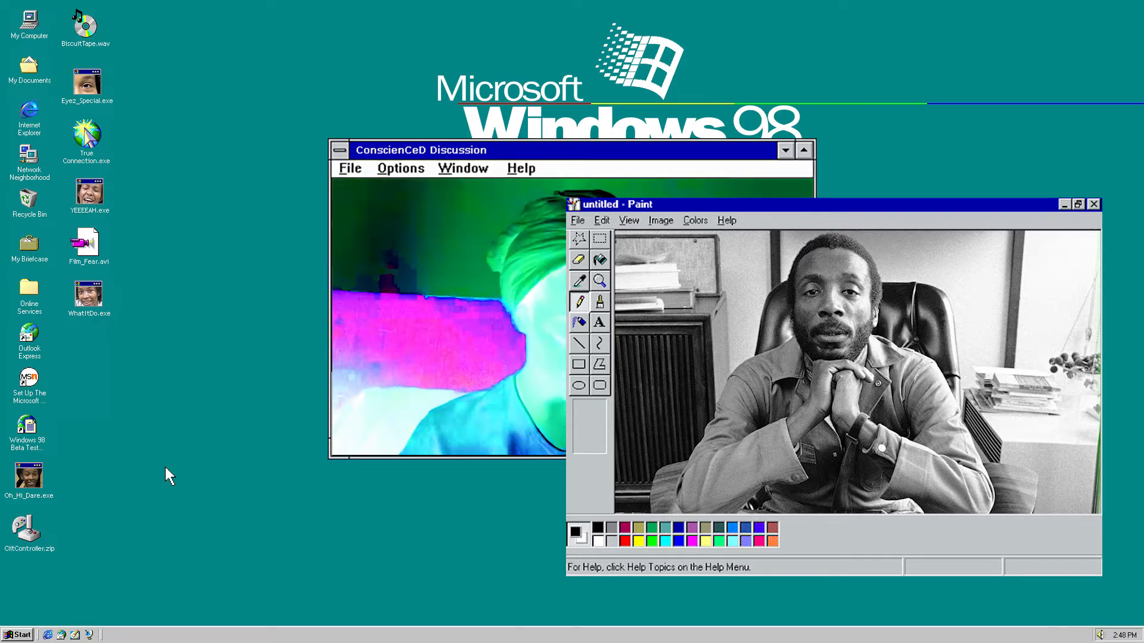
Close the Paint photo of the seated man, revealing the 'How much more can we take?!' Biscuit Error
click(1093, 204)
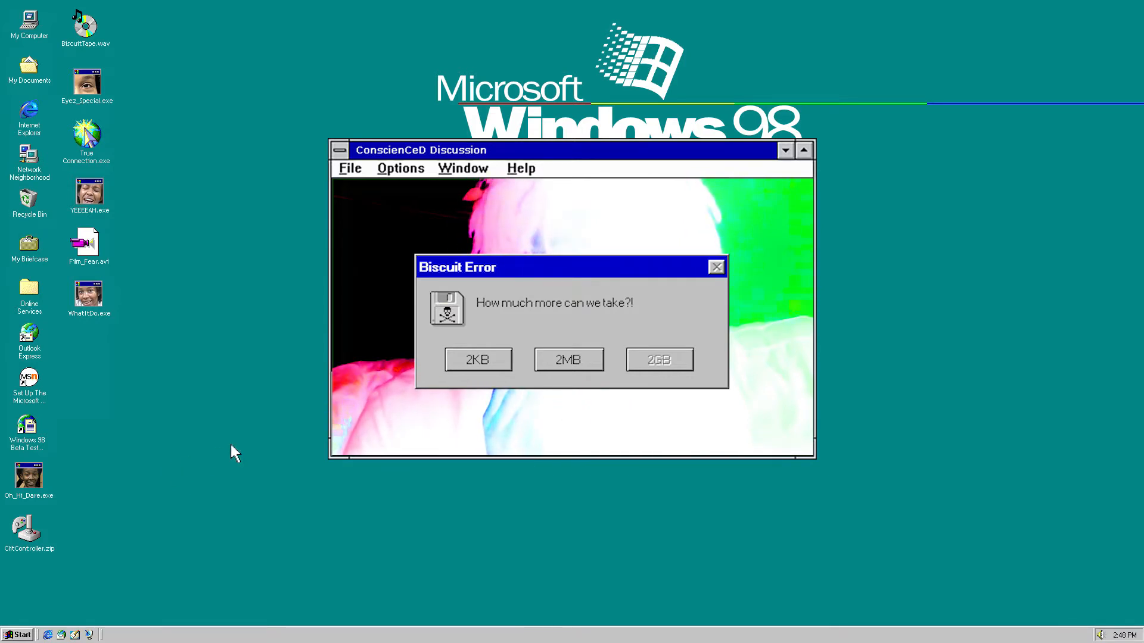
Dismiss the Biscuit Error, bringing up a Paint photo of a farmer ploughing with a mule
click(476, 359)
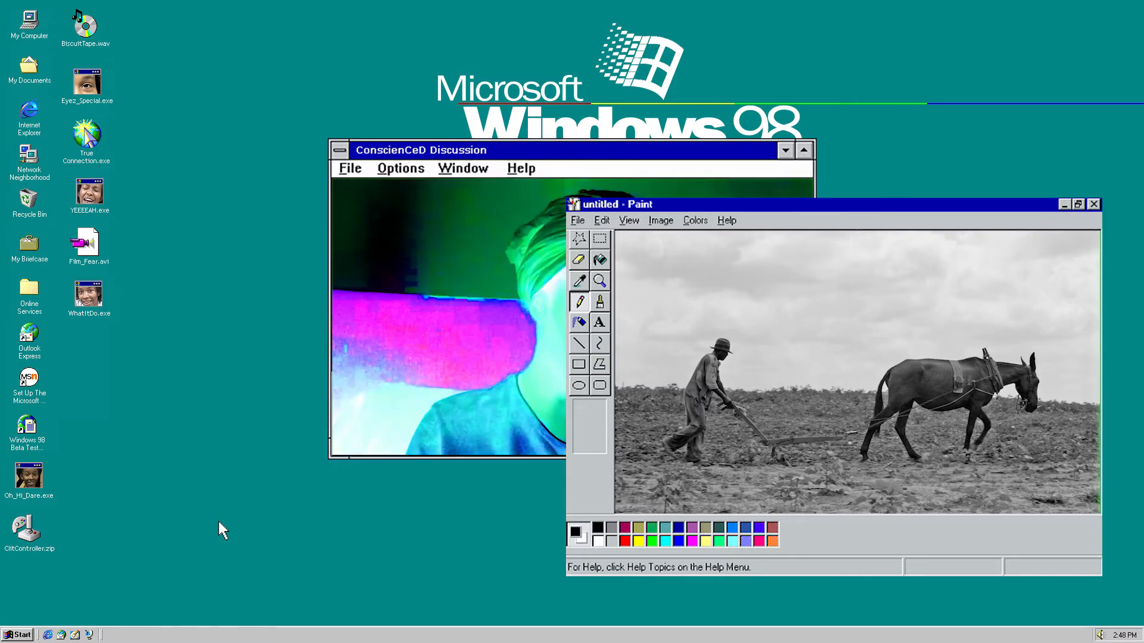
Close the ploughing photo and answer the 'What's a woman to do?' error to show people tending young plants
click(1094, 204)
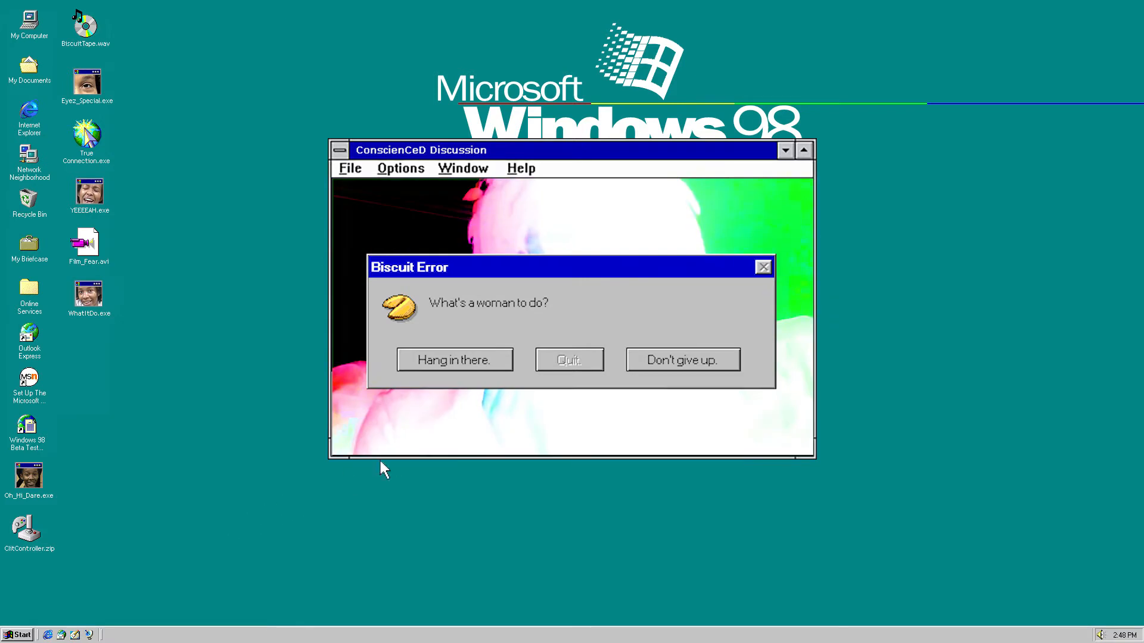
click(681, 360)
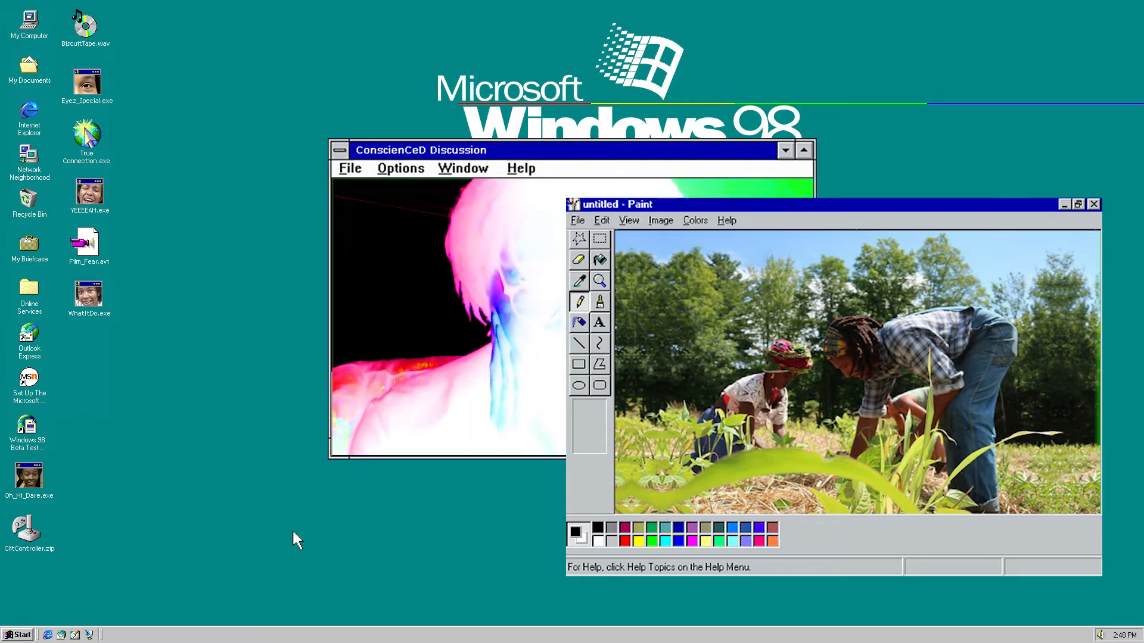
Advance Paint past the smiling man's portrait to the portrait of a smiling teenage boy
click(1094, 204)
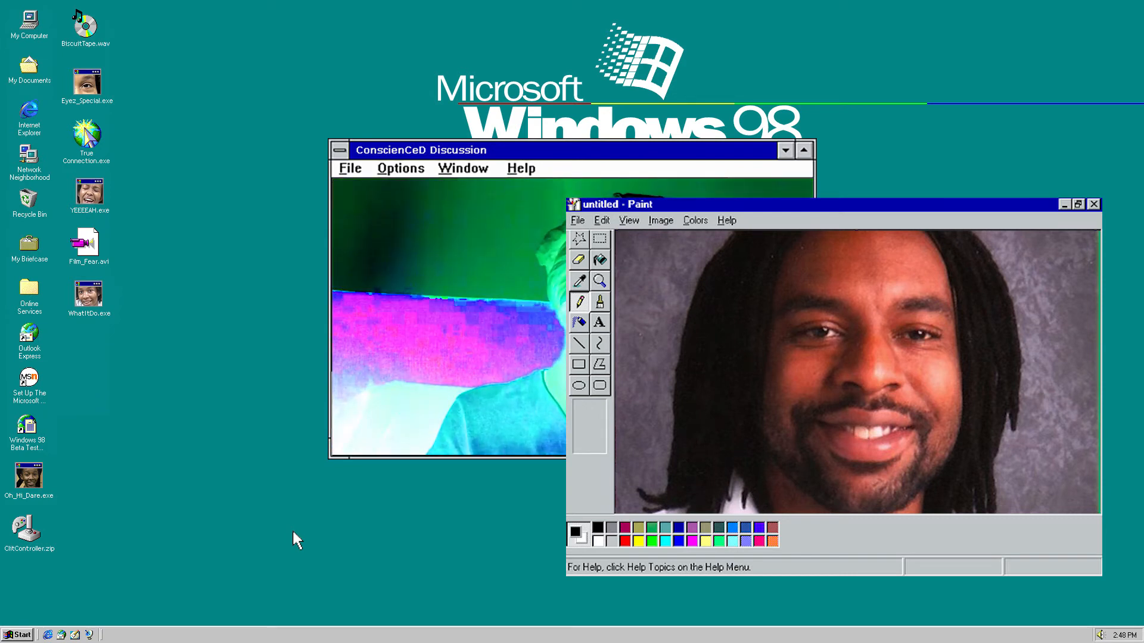
click(1092, 203)
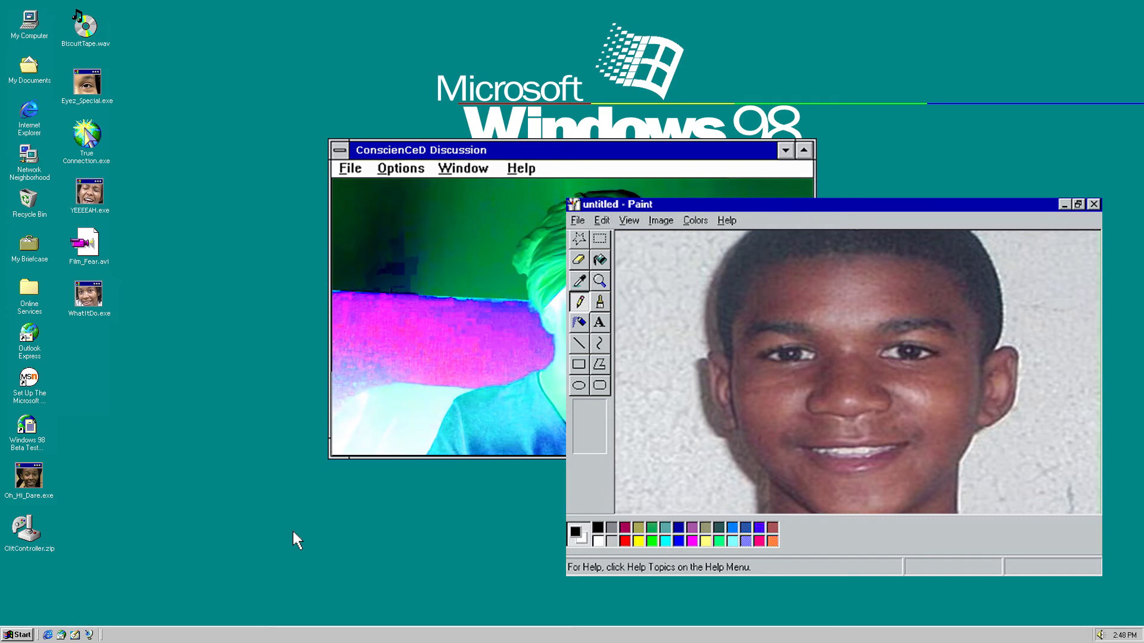
Close the boy's portrait and dismiss the 'Will they ever stop killing us?' error, leaving only the video
click(1093, 204)
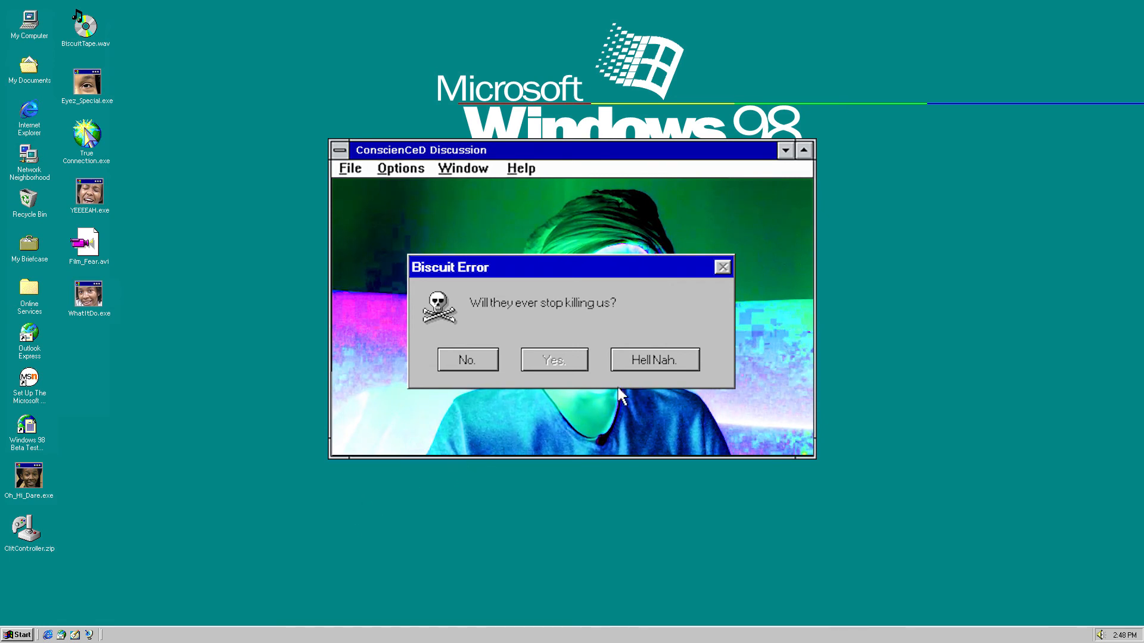
click(653, 359)
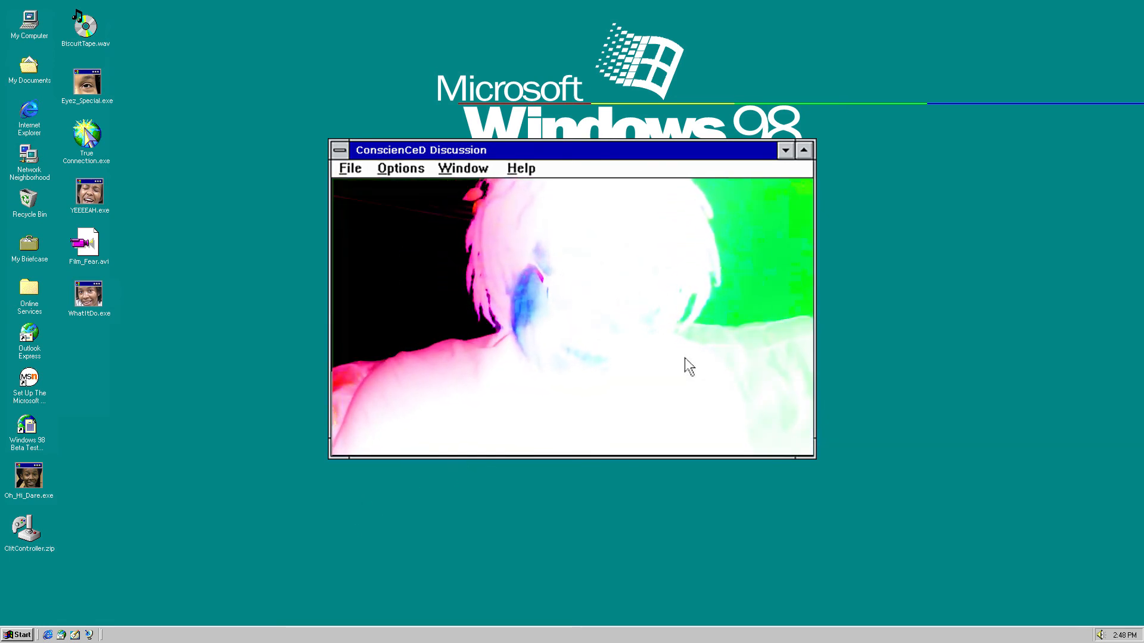